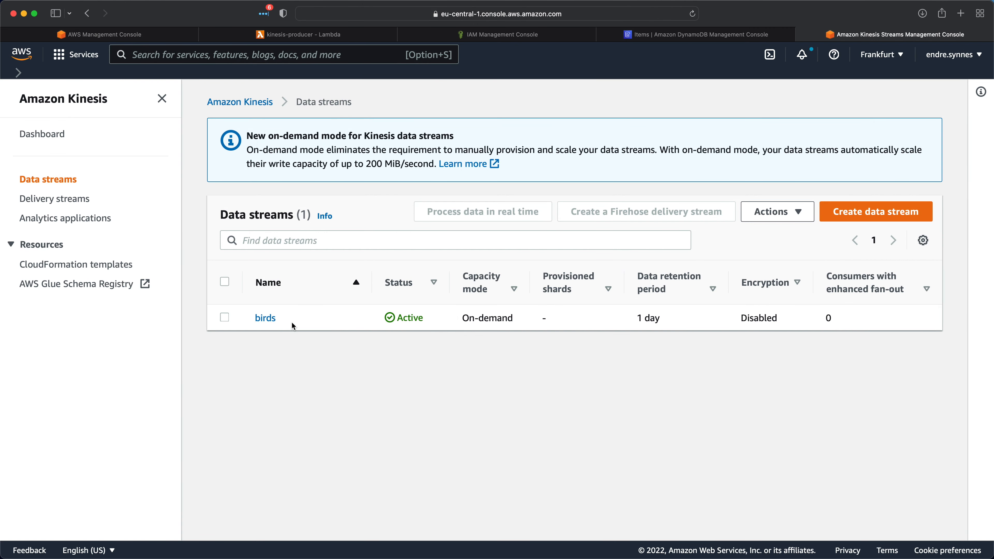
mouse_move(287, 324)
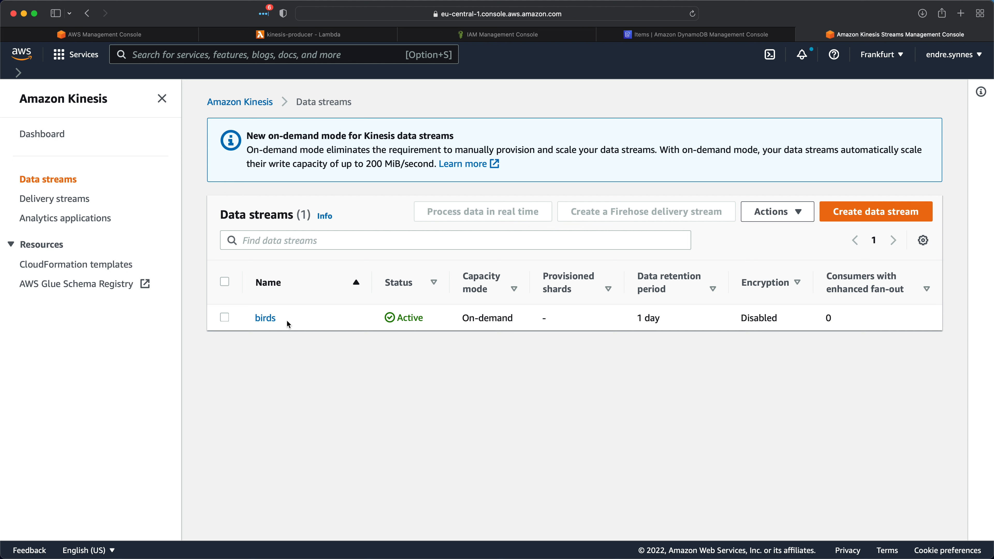
mouse_move(282, 74)
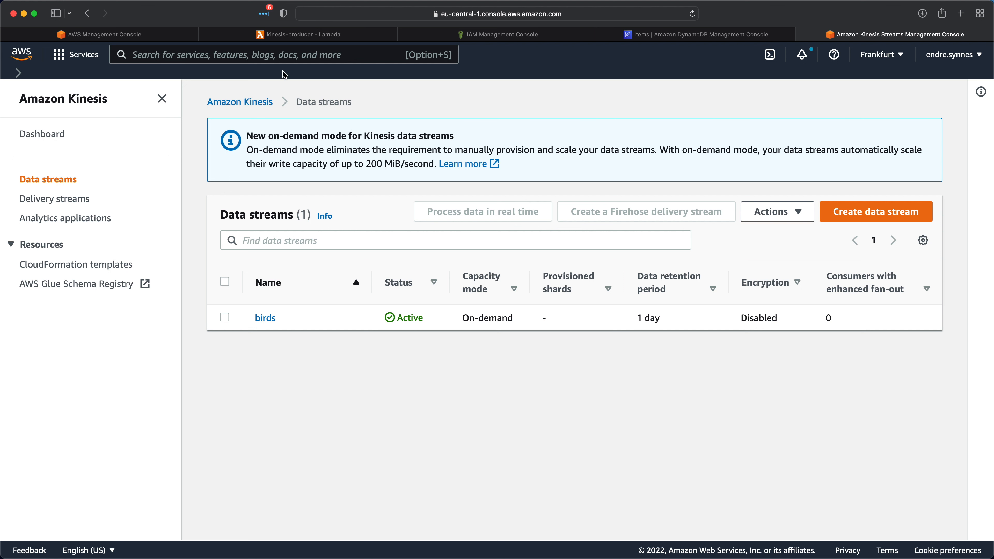
Bring the kinesis-producer function's lambda_function.py code source into view.
click(299, 34)
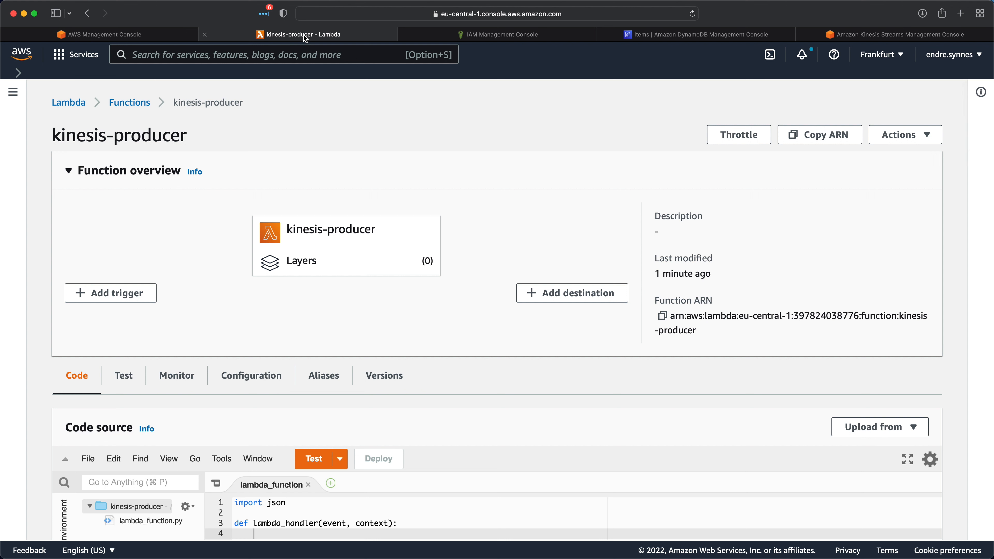
mouse_move(307, 58)
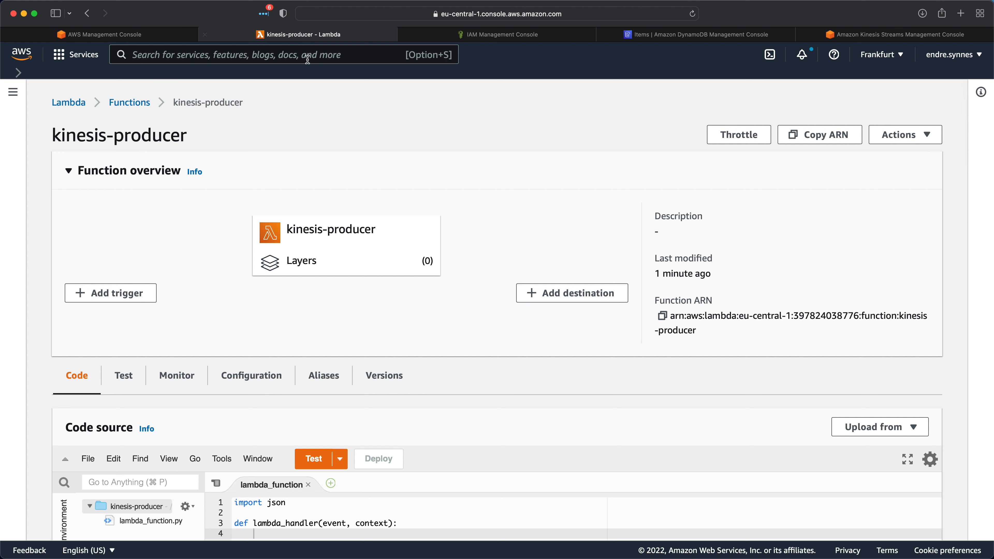
mouse_move(322, 288)
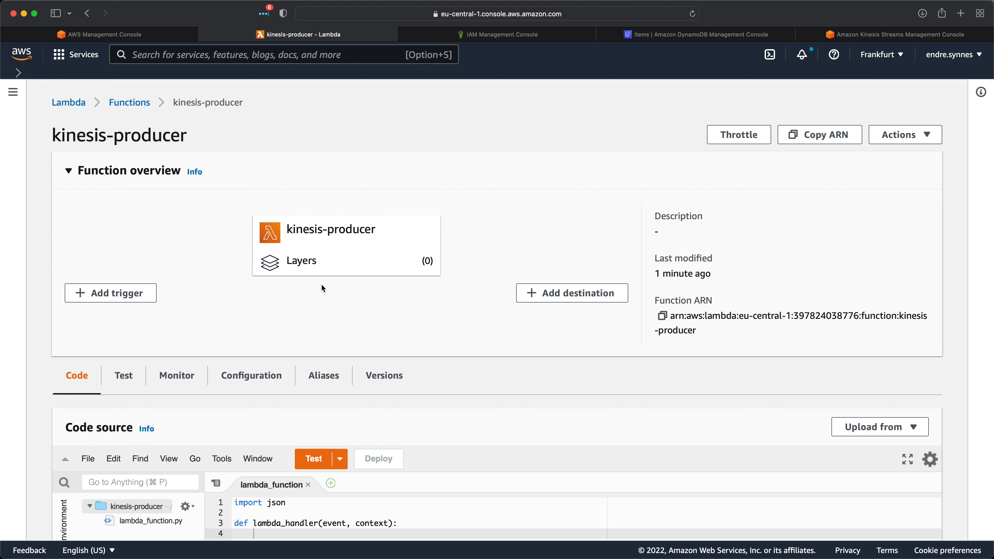
scroll(down, 3)
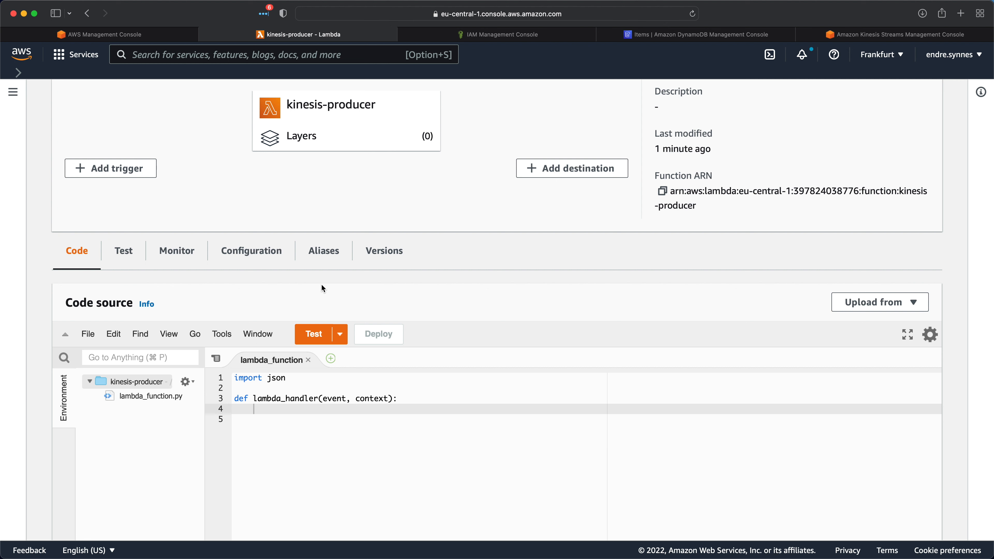
Import uuid and create client = boto3.client('kinesis') in the handler code.
click(286, 377)
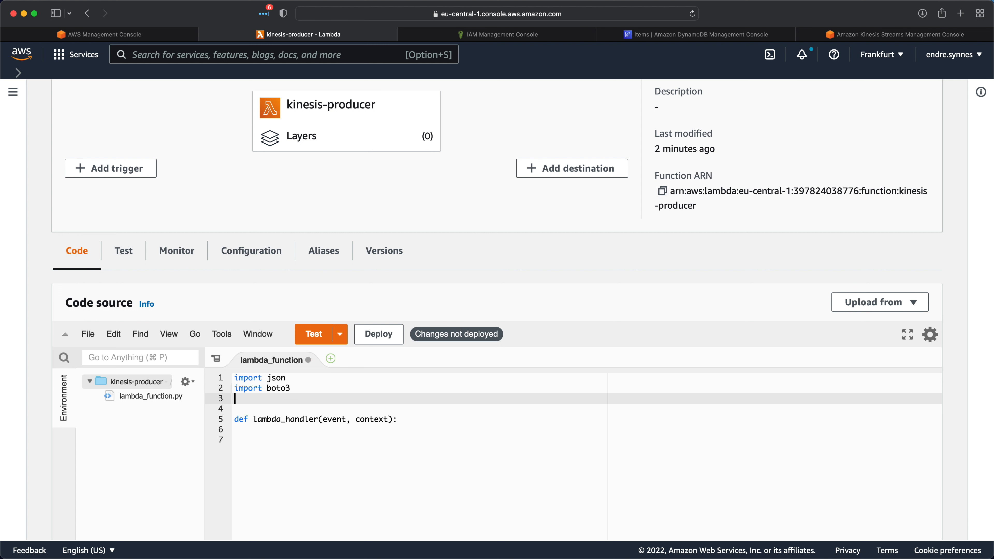
text(import uuid)
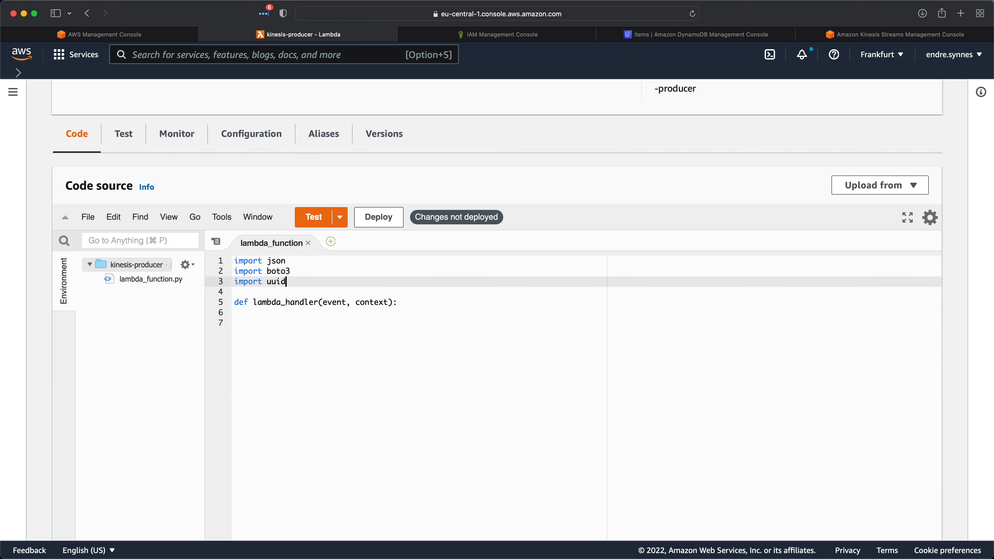
text(client = bo)
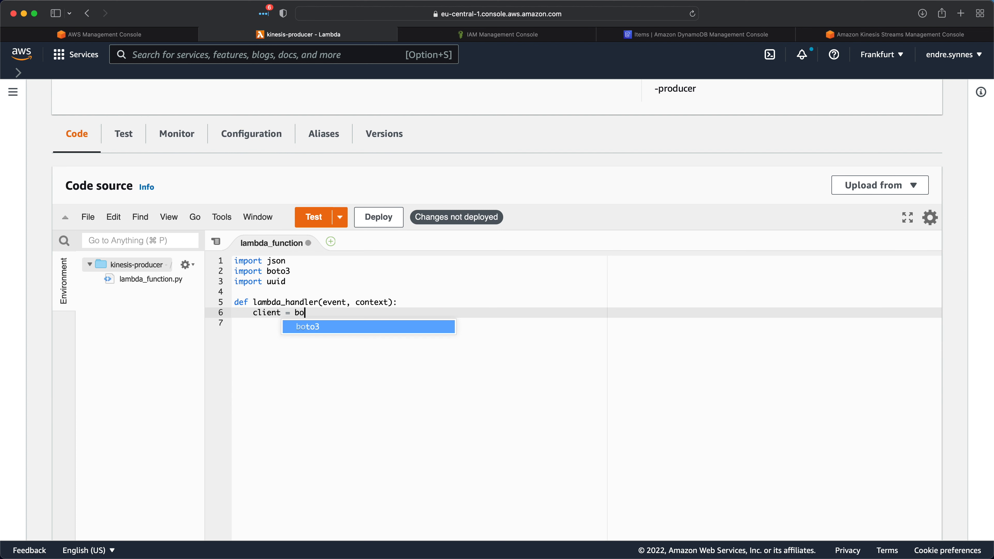
text(3.client('kinesis'))
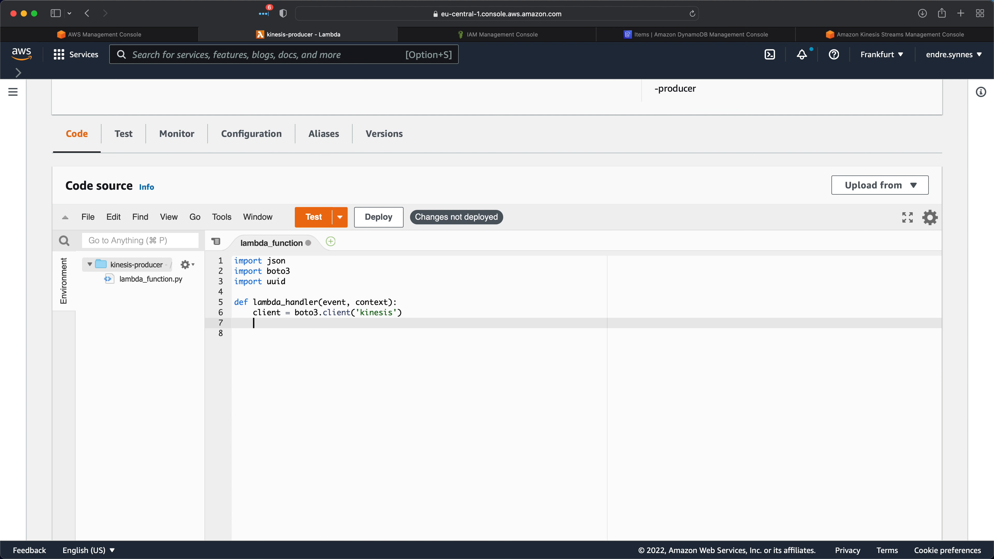
Begin response = client.put_record( in the handler.
text(res)
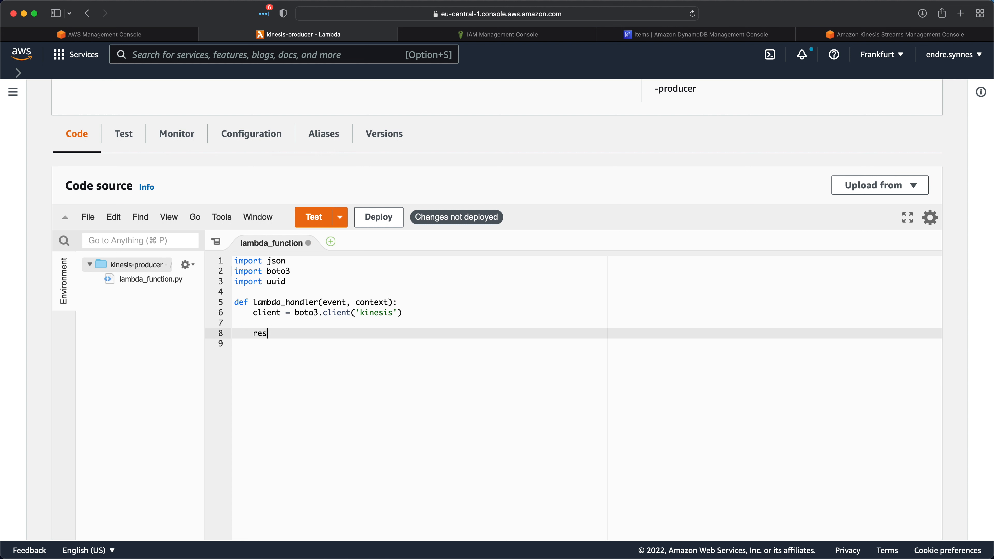
text(ponse =)
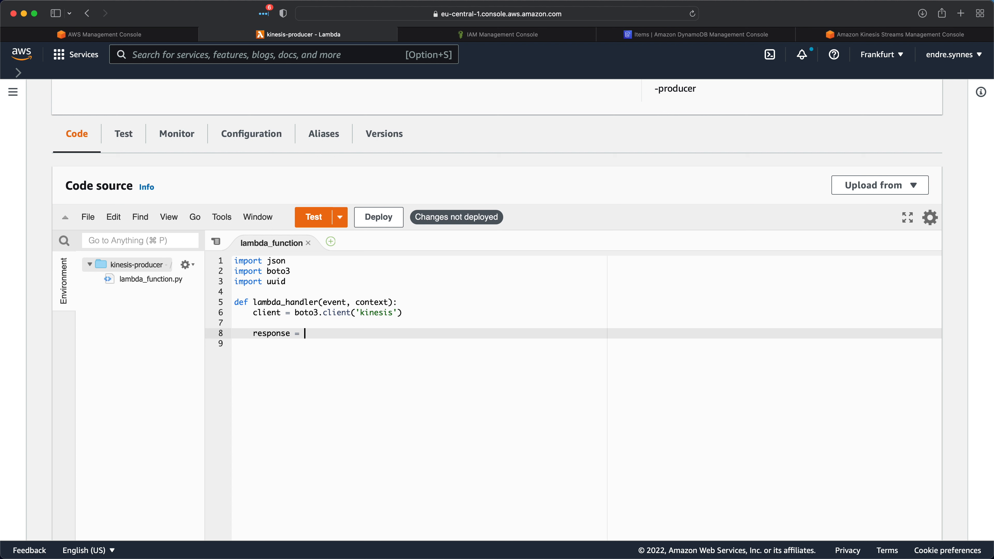
text(client)
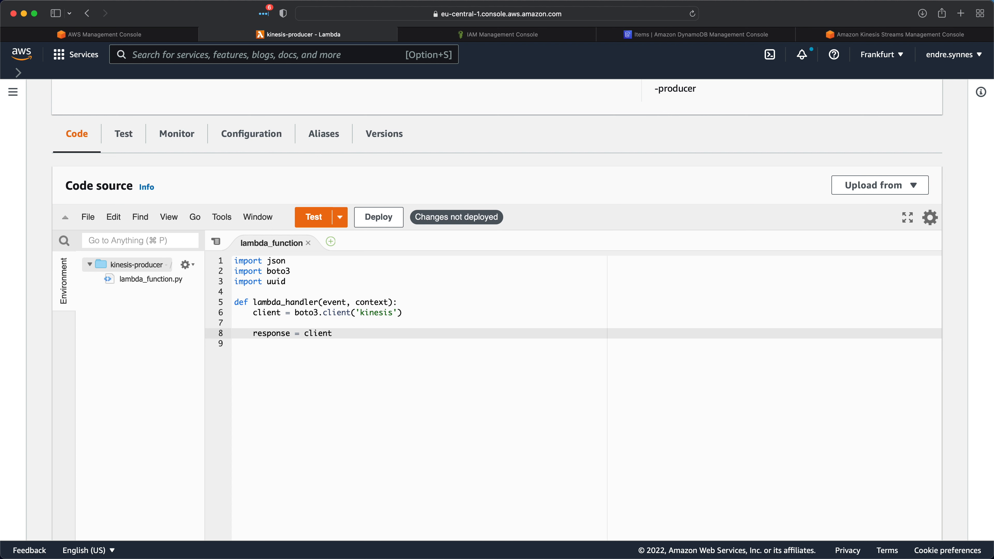
text(.put_)
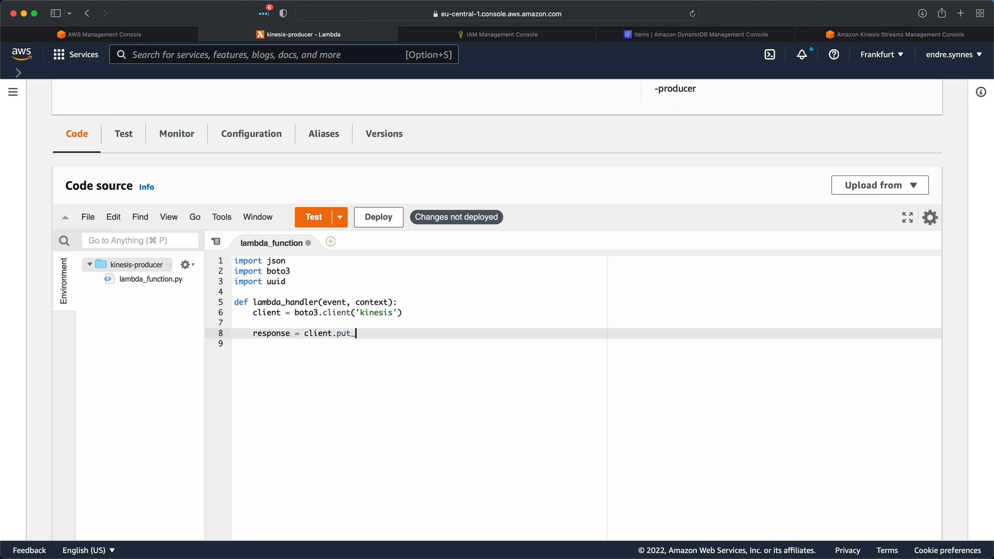
text(record()
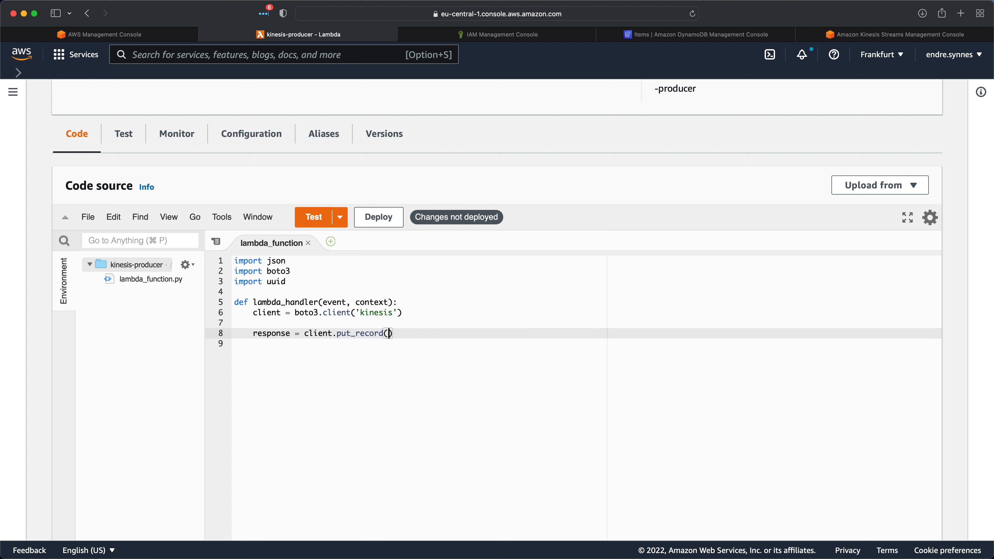
Give put_record StreamName='birds' and Data=json.dumps(event).
text(Stream)
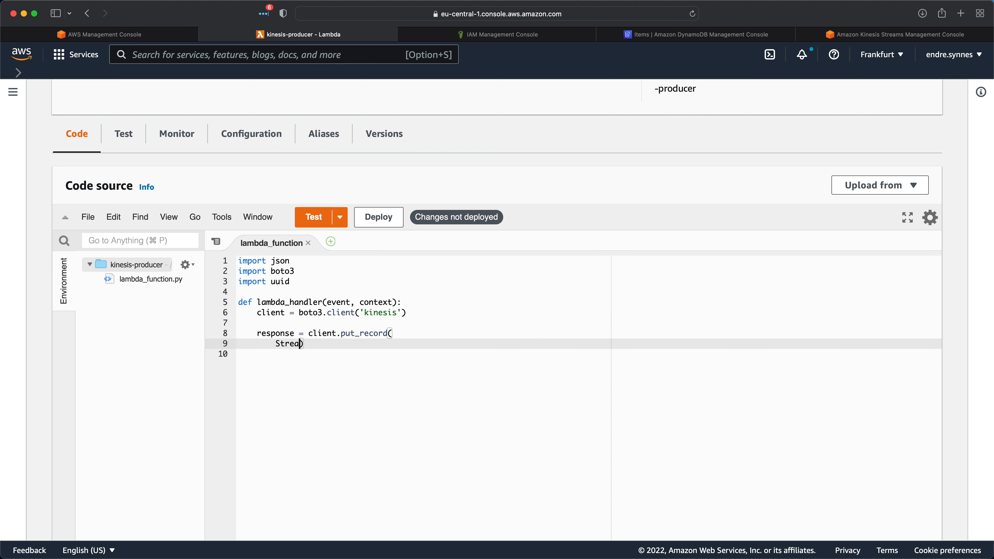
text(Name='birds')
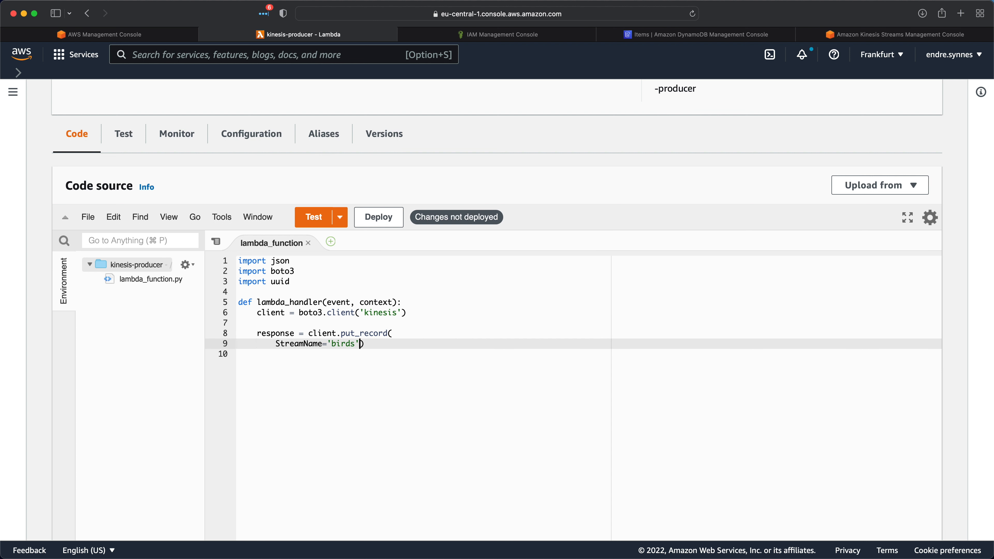
text(,)
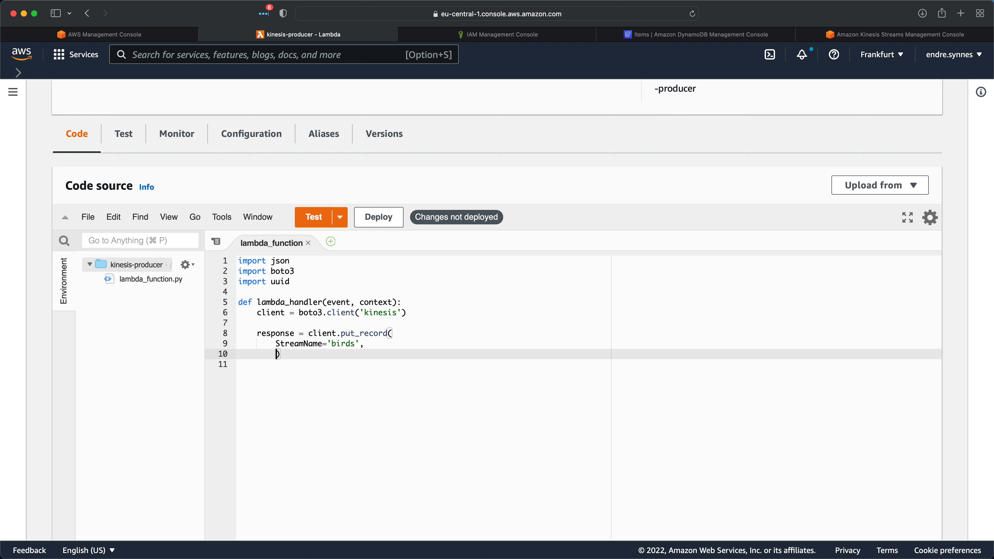
text(Data)
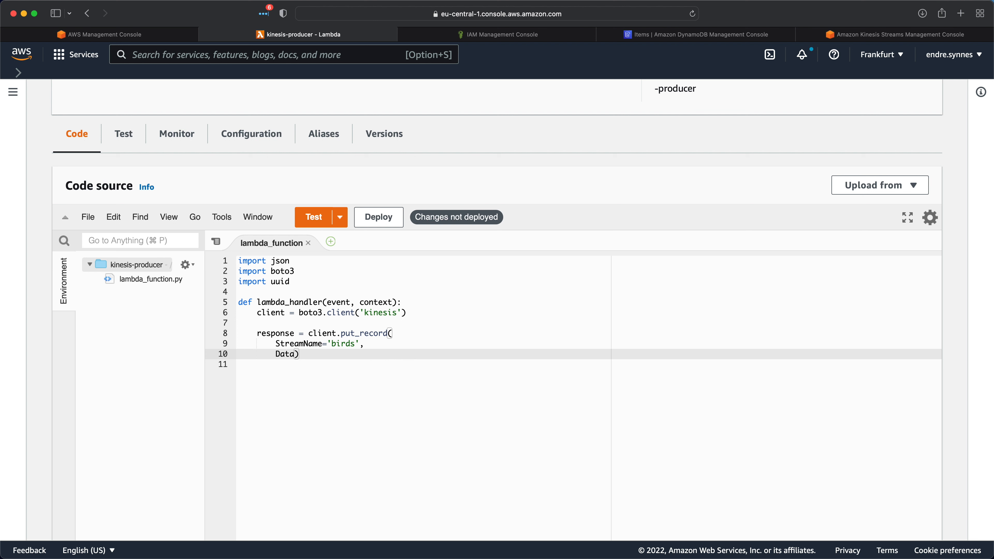
text(json)
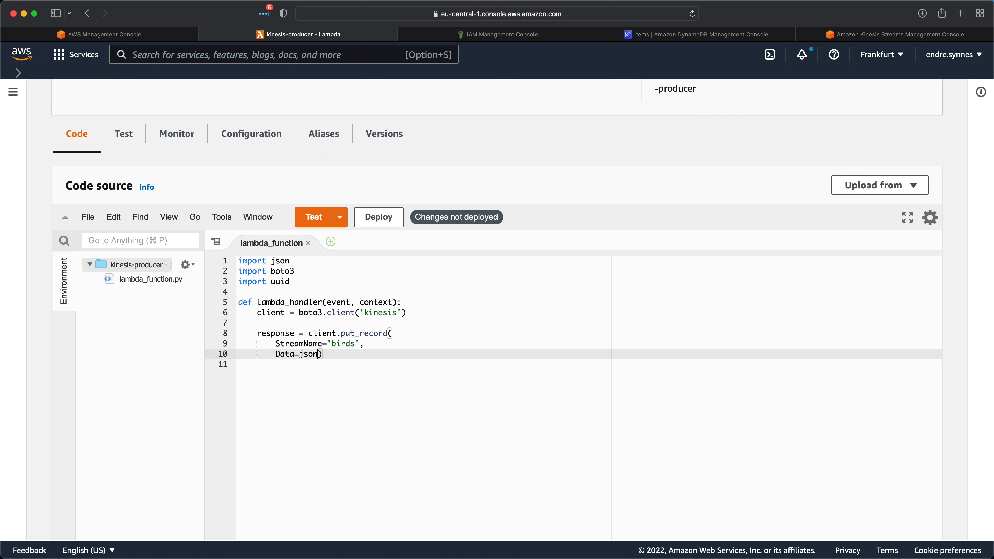
text(.dumps()
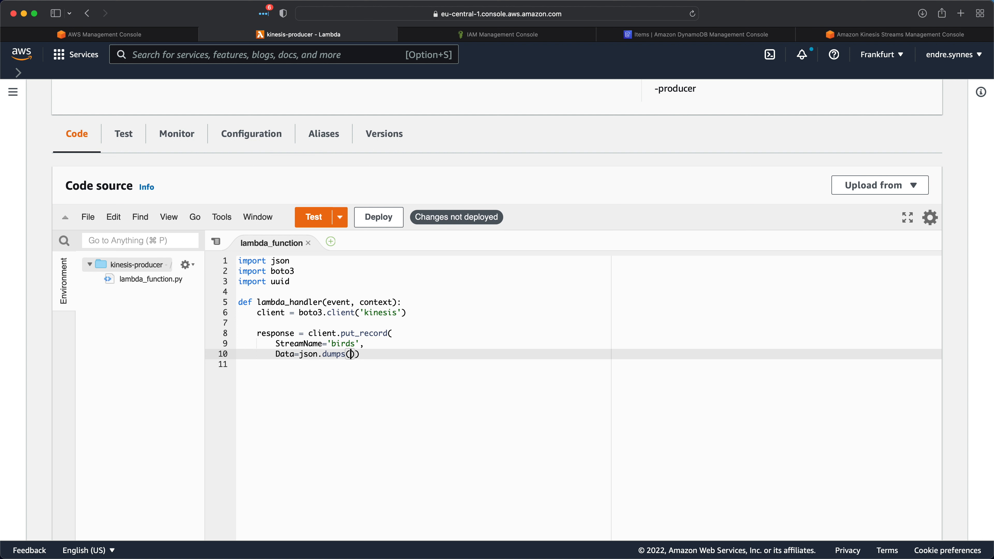
text(event)
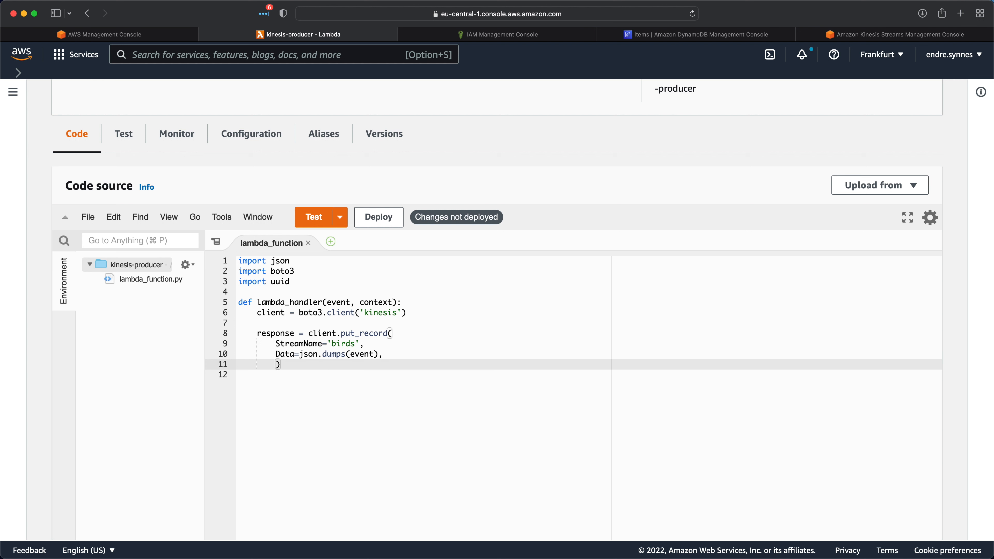
Add PartitionKey=str(uuid.uuid4()) and close the put_record call.
text(PartitionKey=)
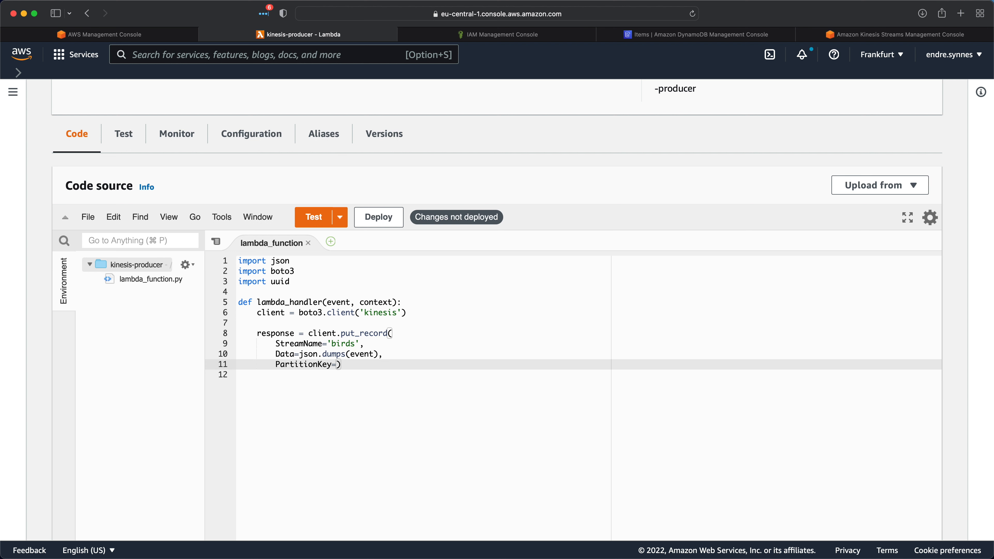
text(uid.)
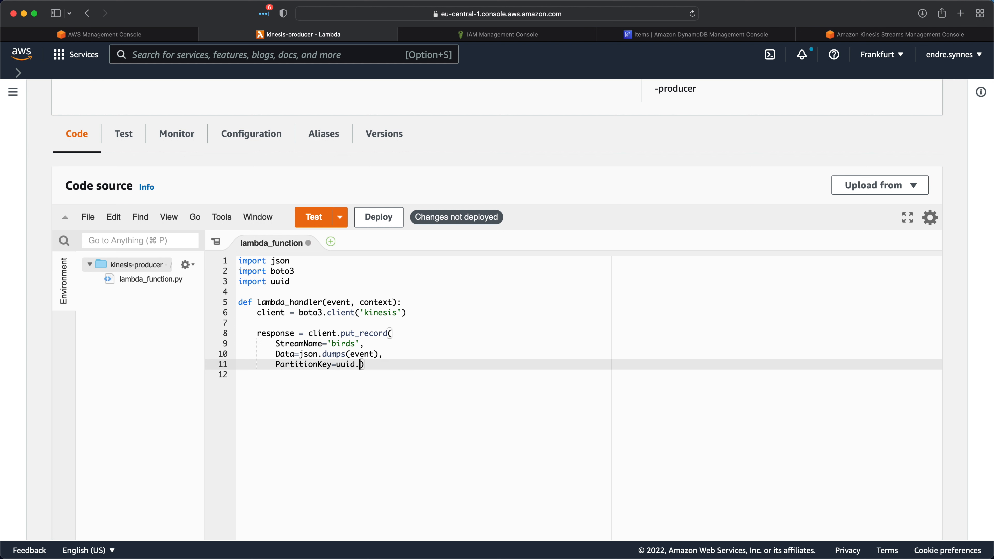
text(uuid4()
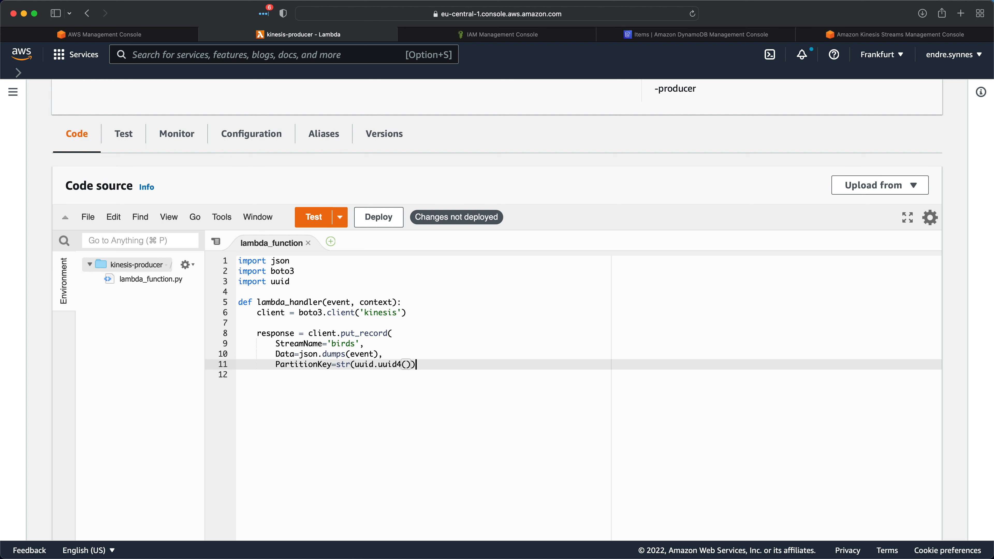
text())
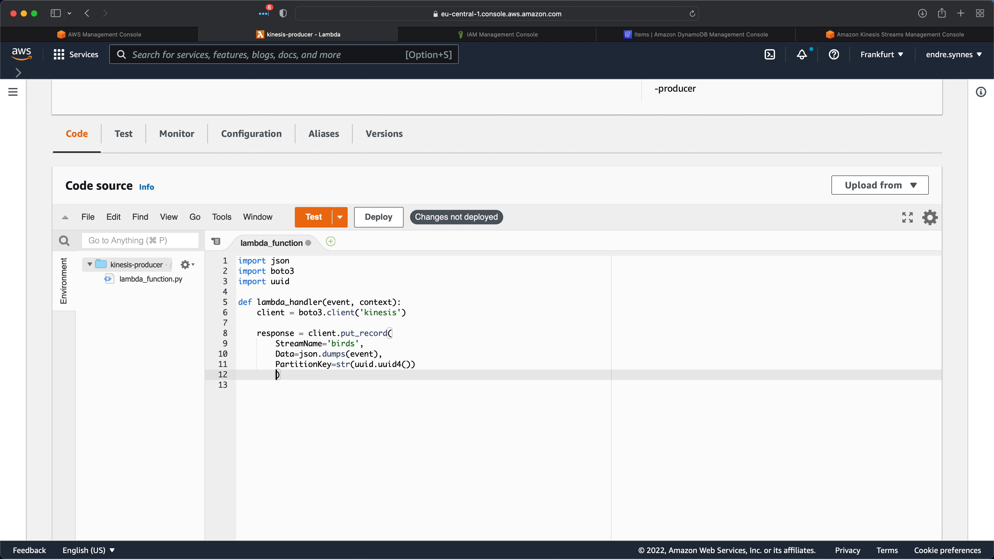
key(enter)
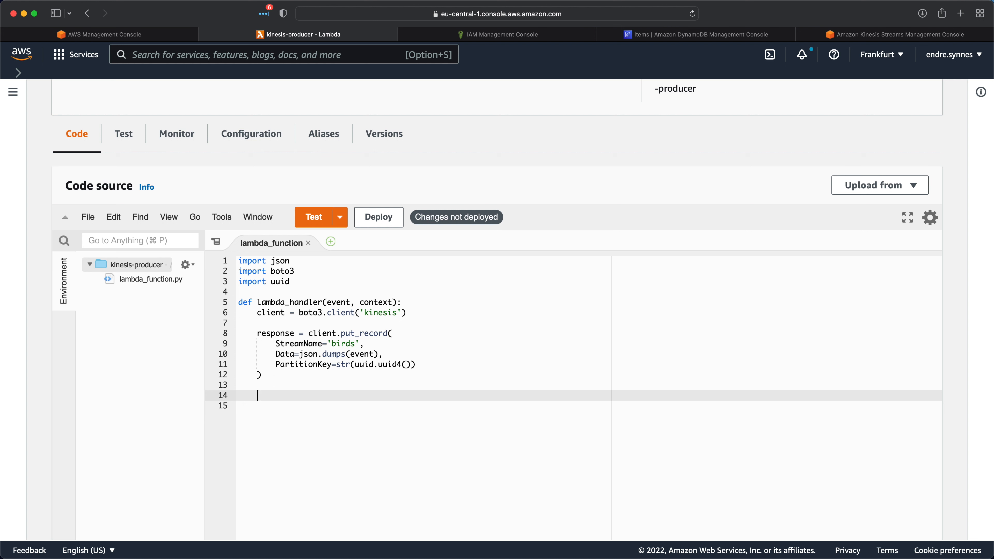
Write 'return response' at the end of the handler.
text(return response)
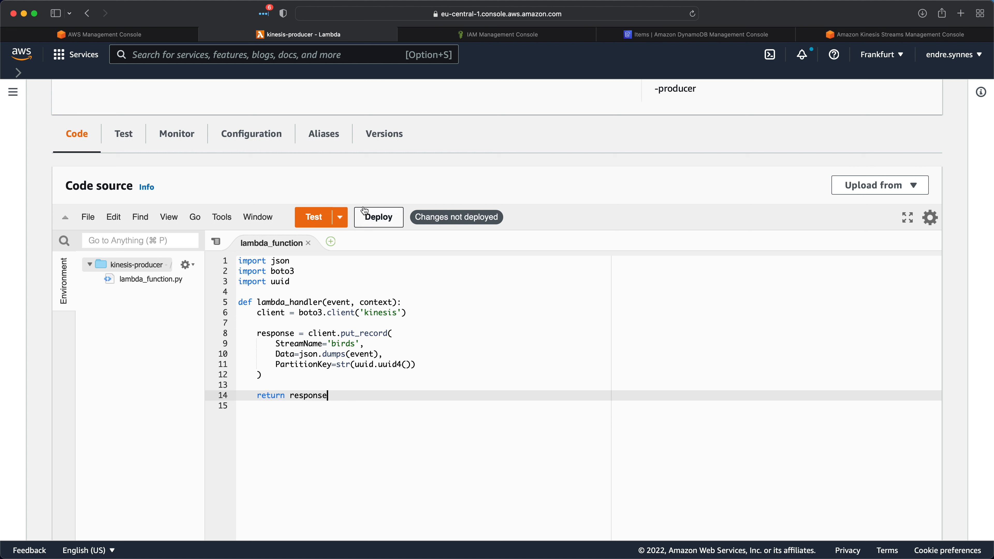
Find kinesis-producer-role in IAM and attach the AmazonKinesisFullAccess policy.
click(498, 34)
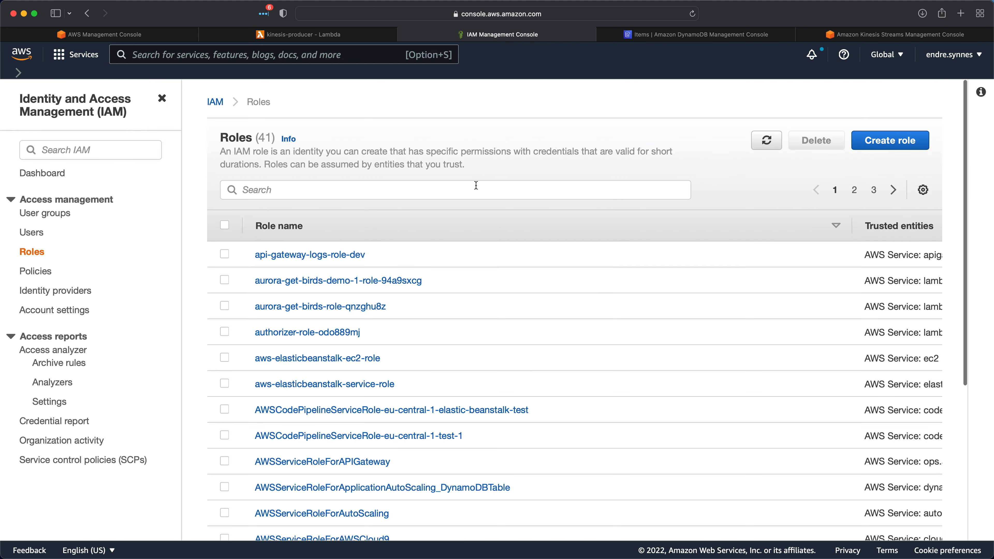
text(kine)
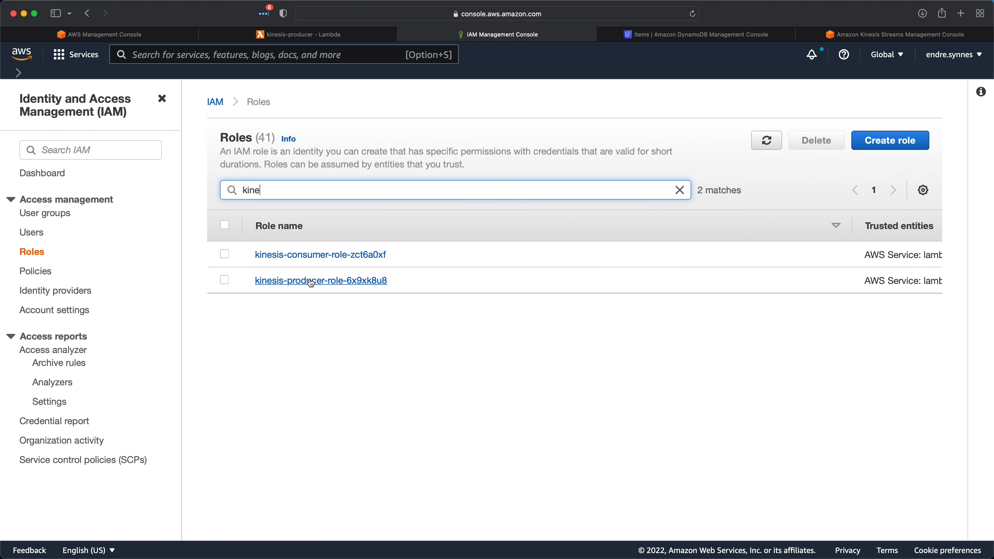
click(320, 280)
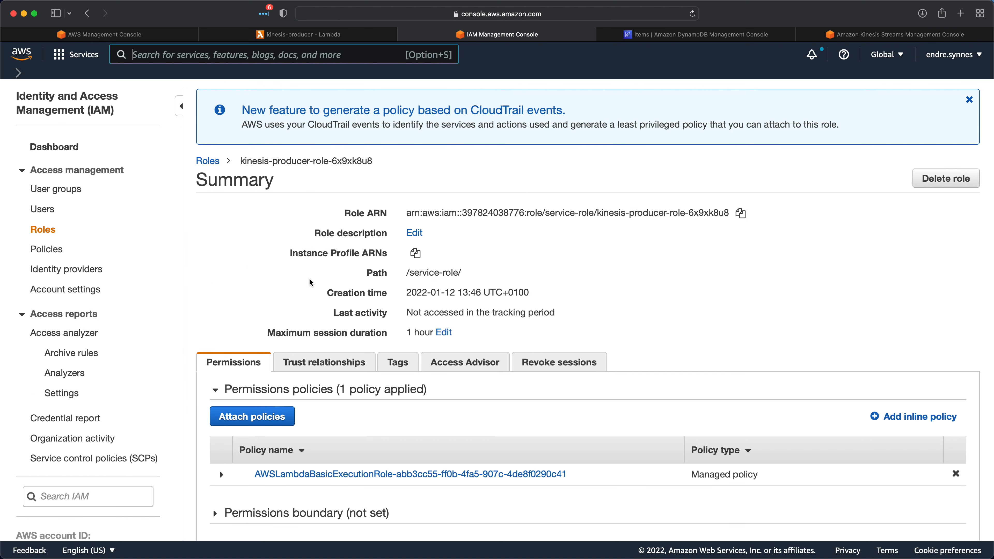
click(251, 416)
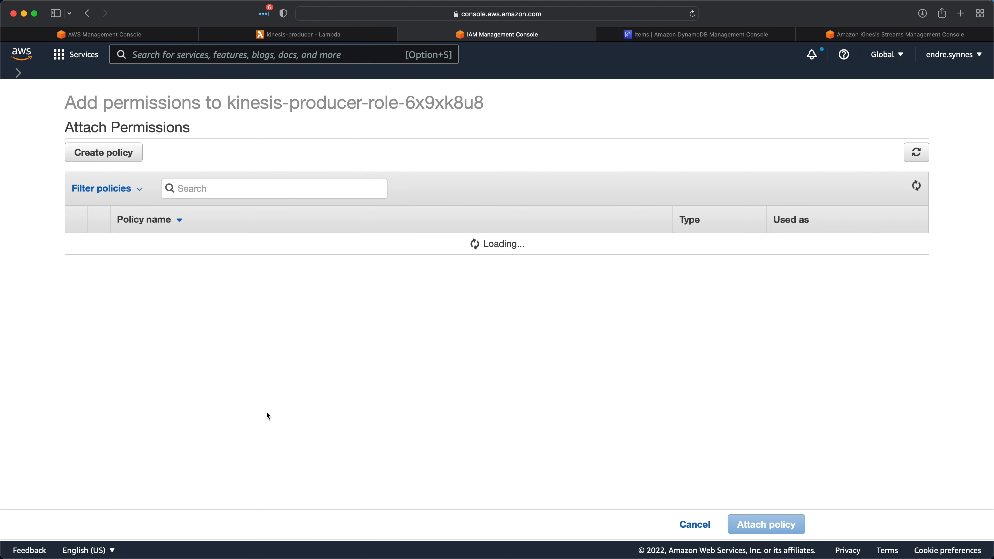
text(kinesis)
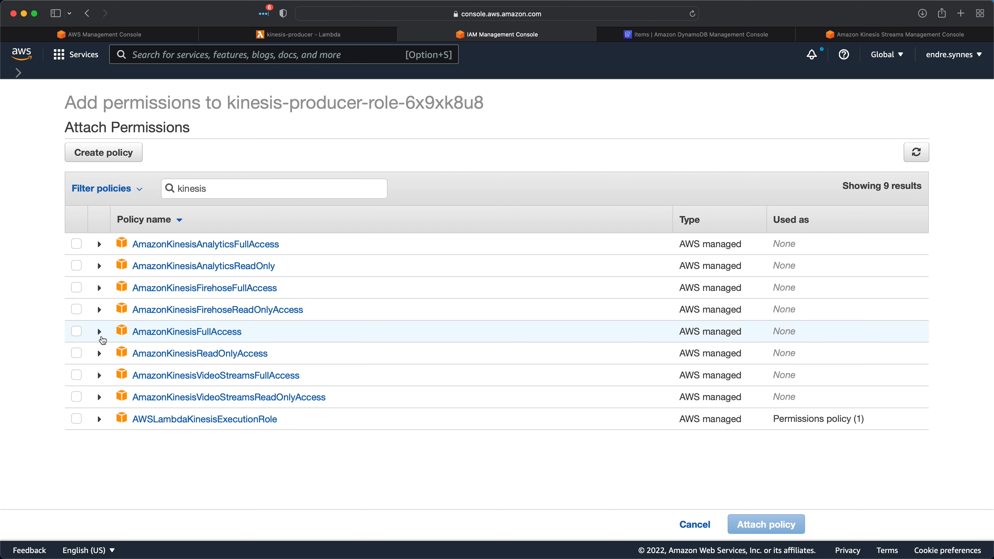
click(766, 524)
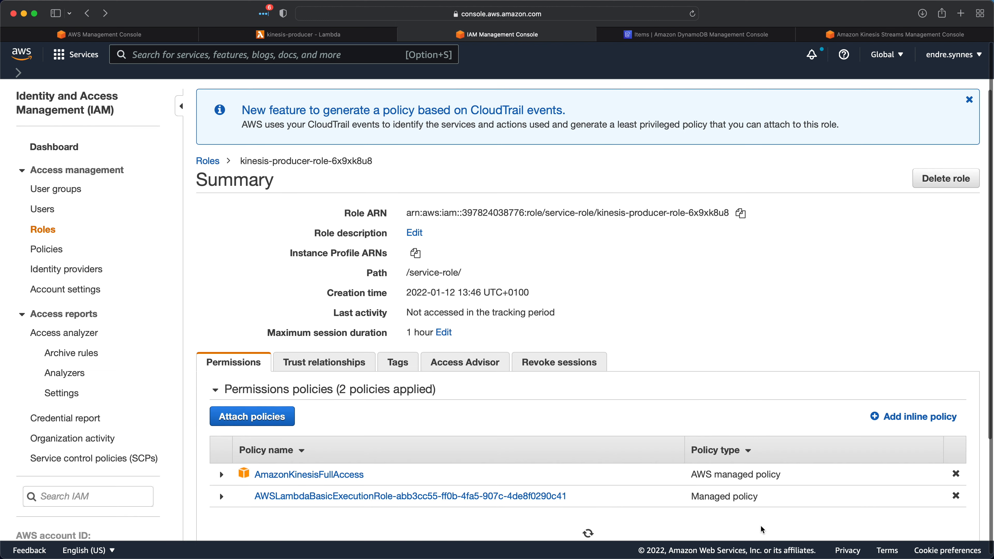
scroll(down, 3)
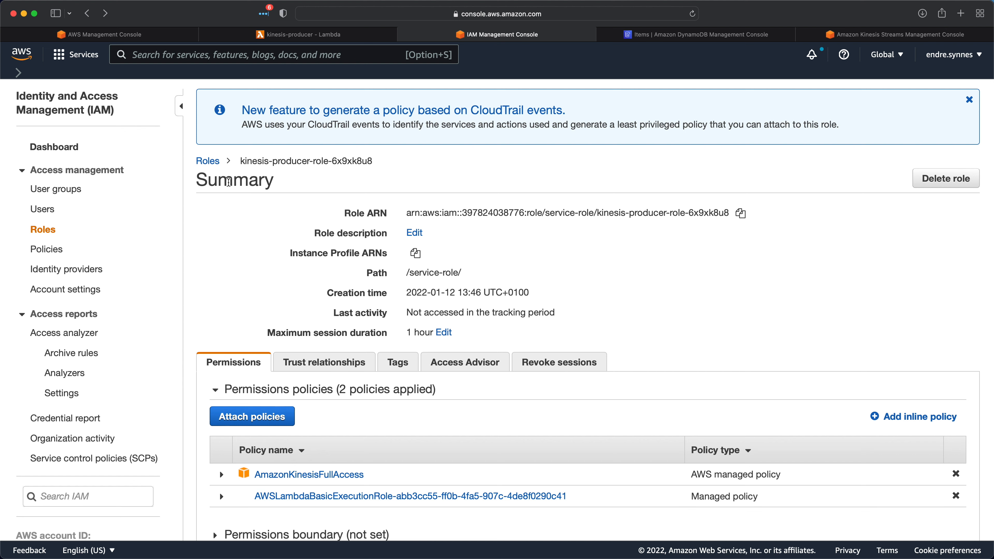
Deploy the updated kinesis-producer code and begin configuring a test event.
click(298, 33)
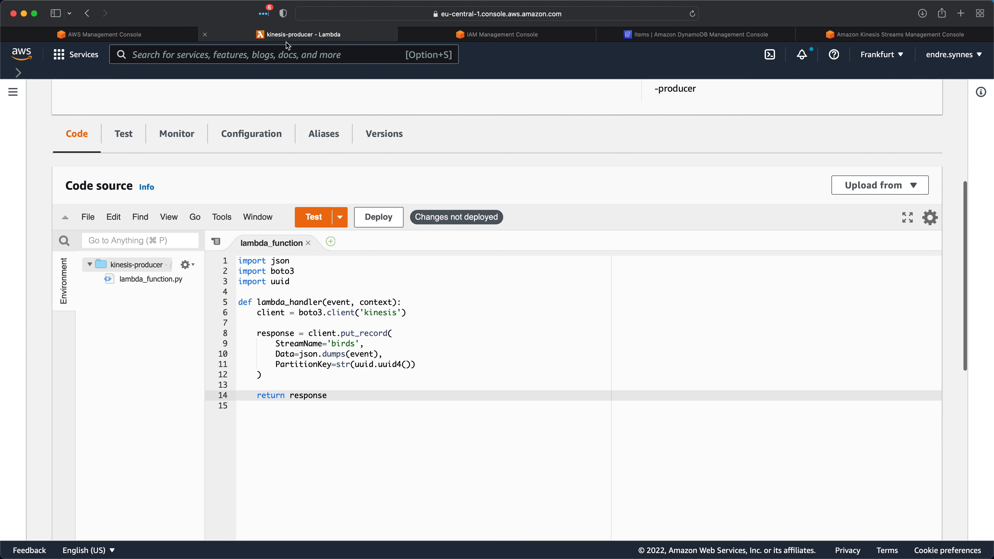
click(378, 216)
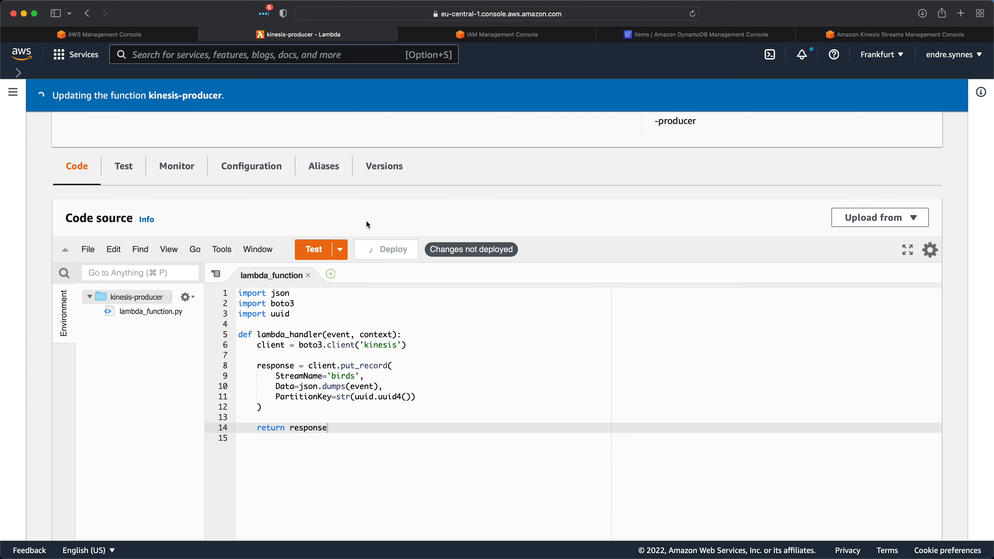
click(339, 249)
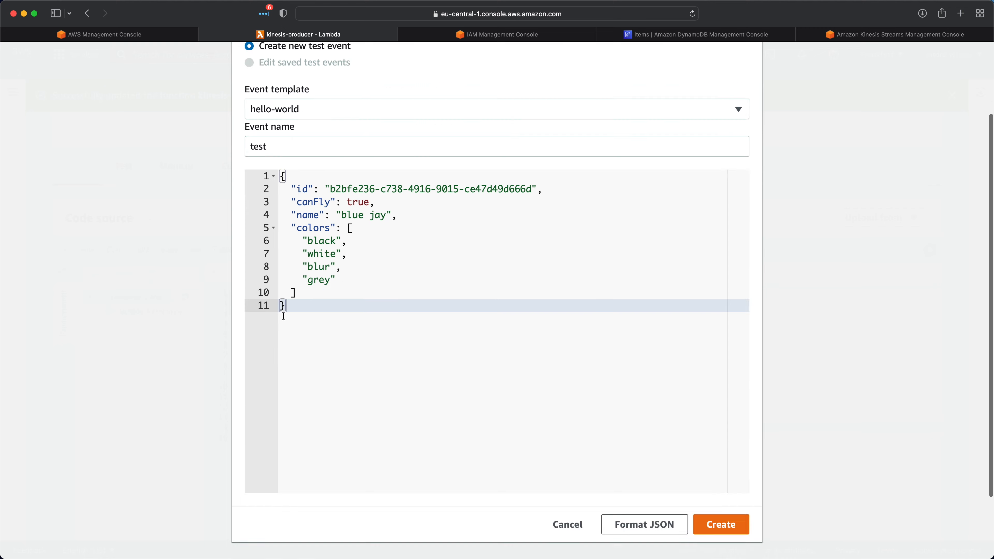
Save the 'test' event, run it, and highlight the HTTPStatusCode 200 in the response.
click(720, 524)
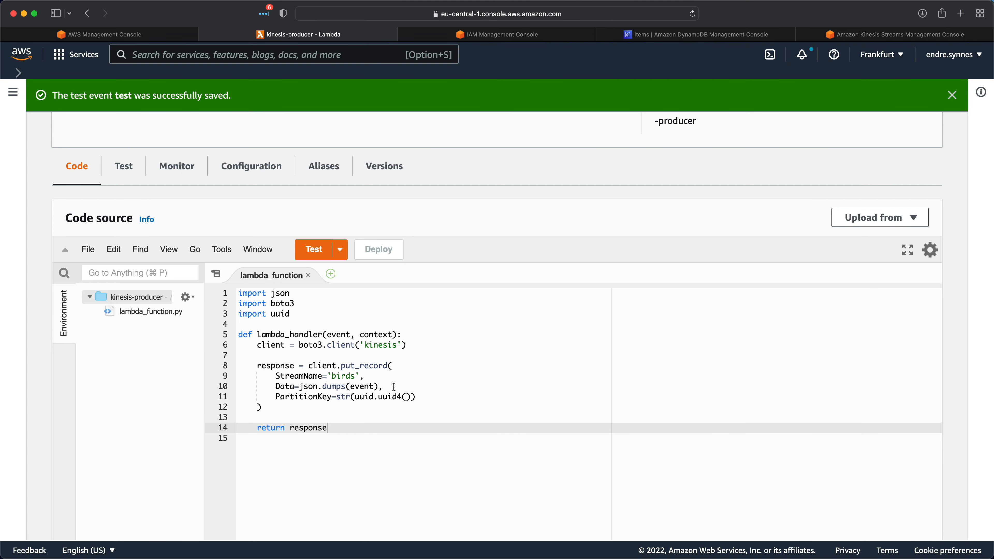
click(313, 249)
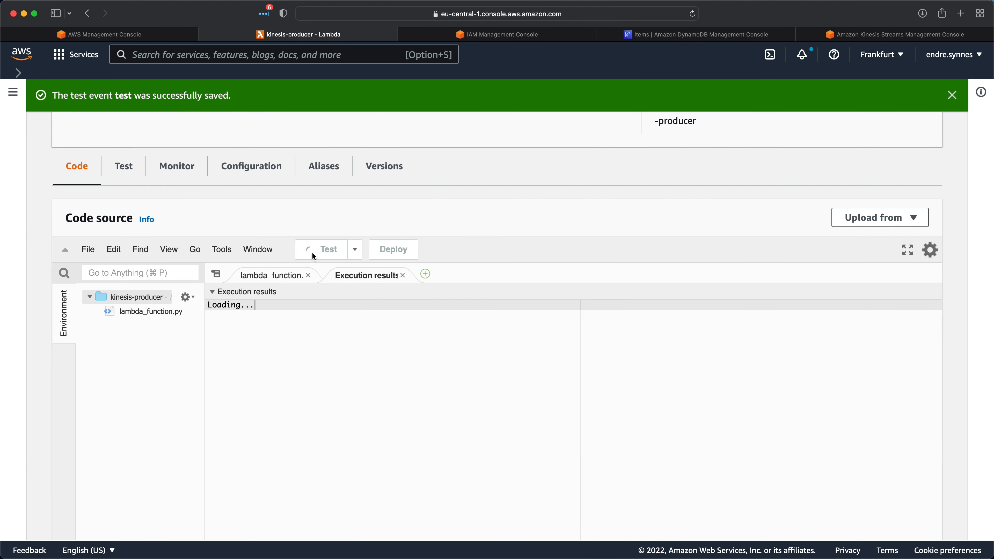
click(320, 248)
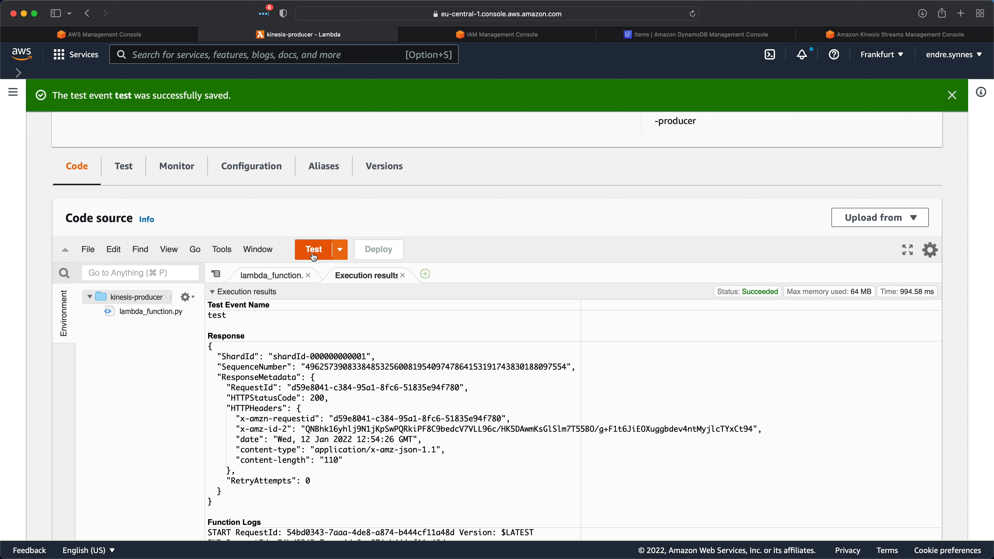
double_click(279, 397)
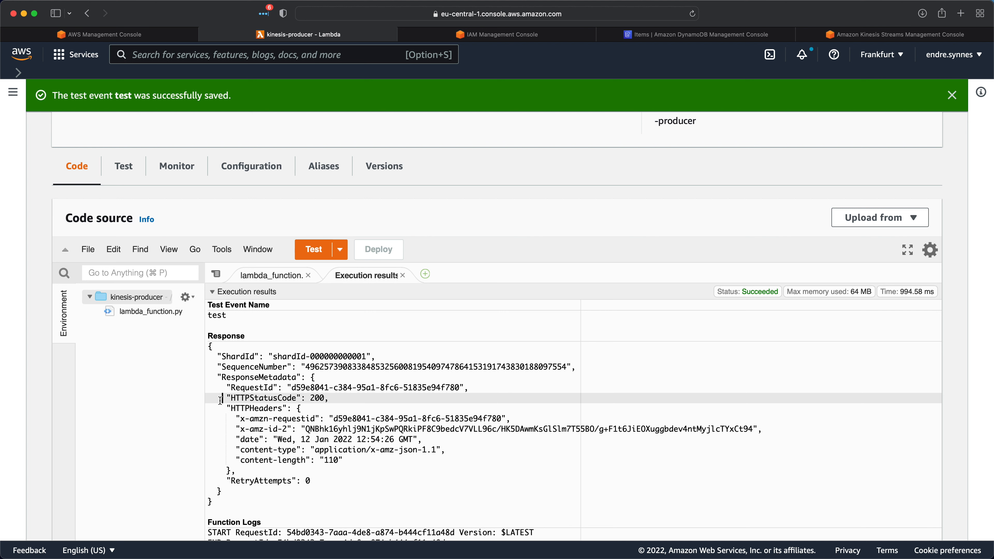
mouse_move(627, 28)
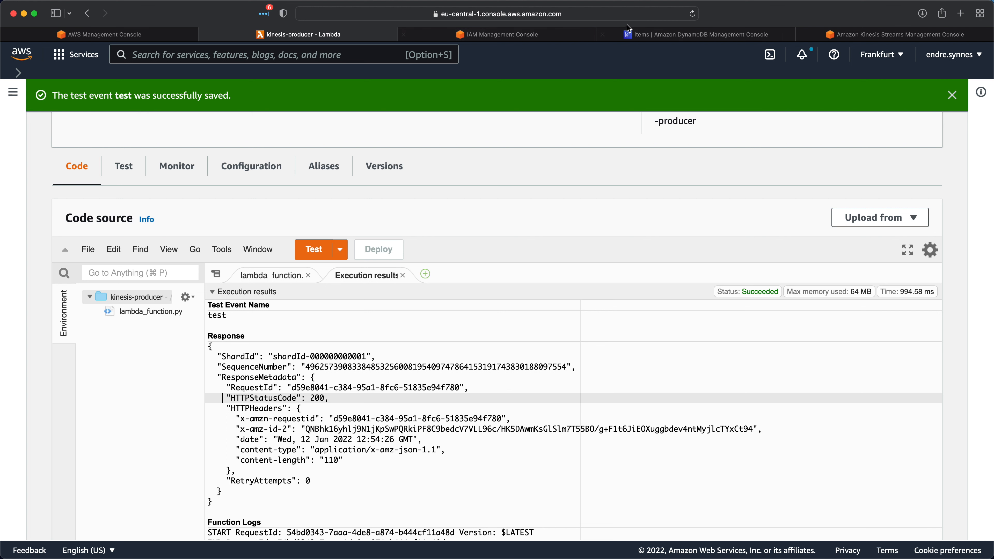
Refresh the awesome-birds items and view the new blue jay record in the item editor.
click(695, 34)
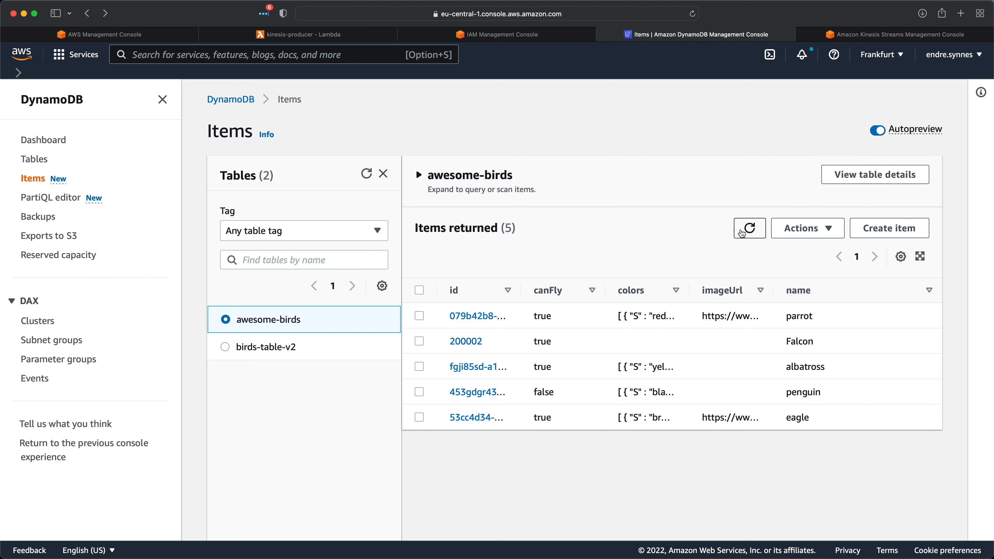
click(749, 228)
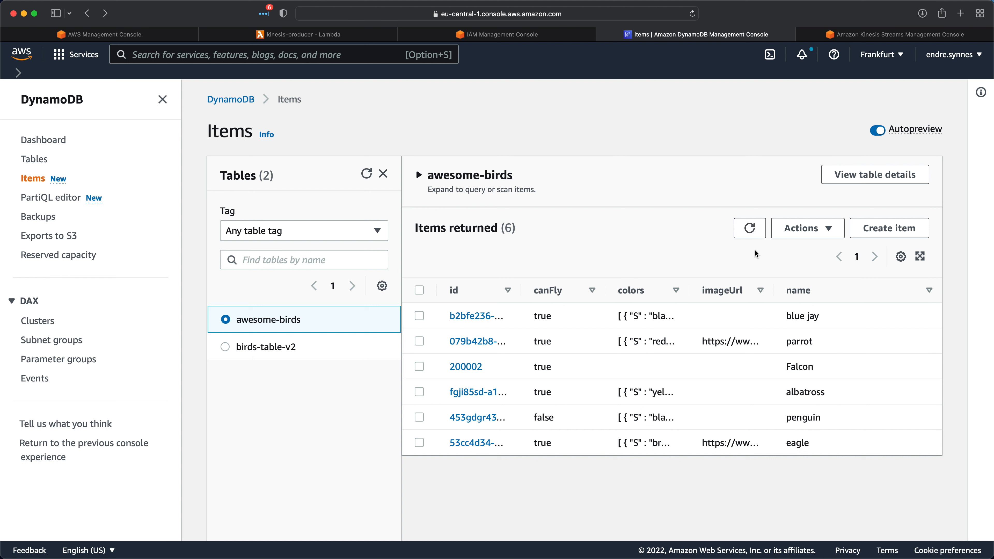
click(475, 316)
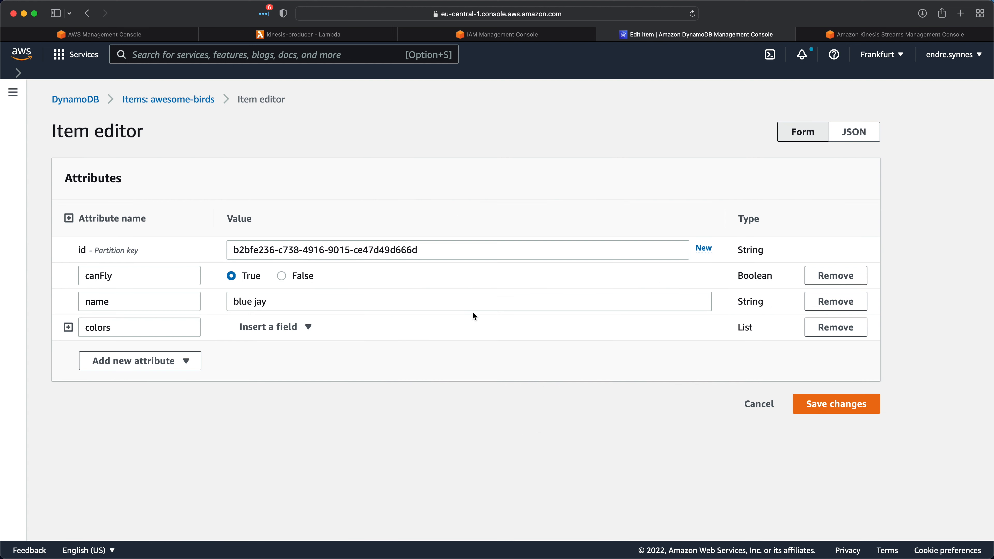
mouse_move(224, 249)
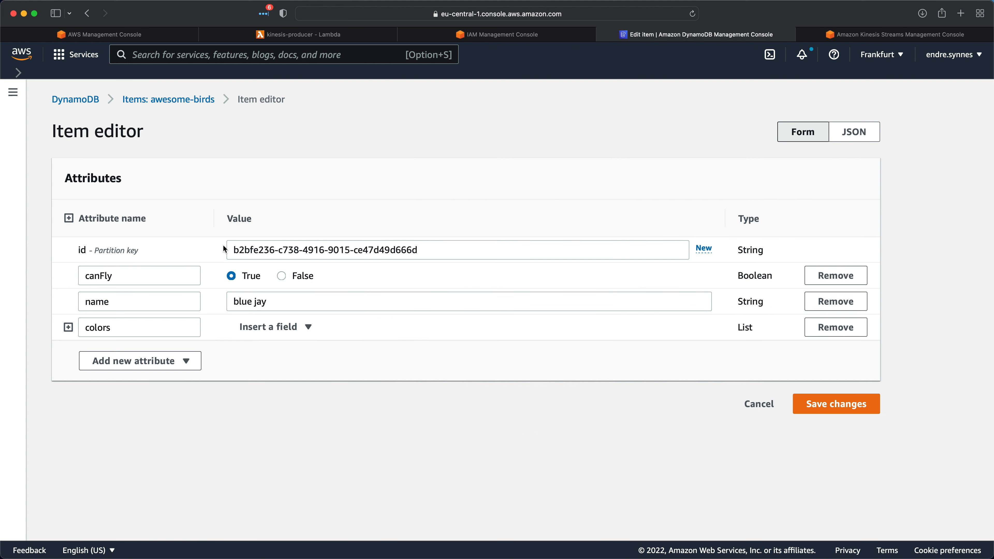